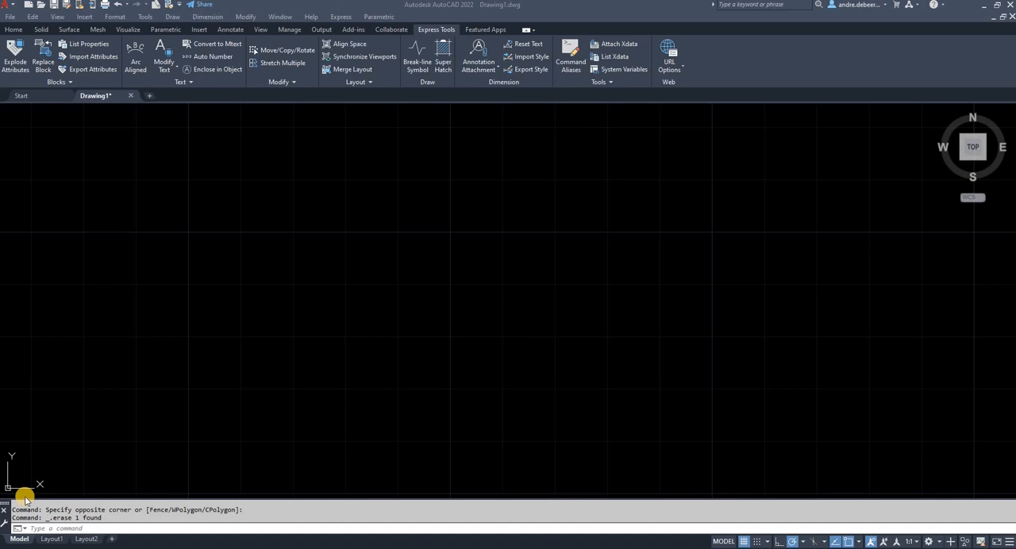
{"action": "mouse_move", "coordinate": [38, 430]}
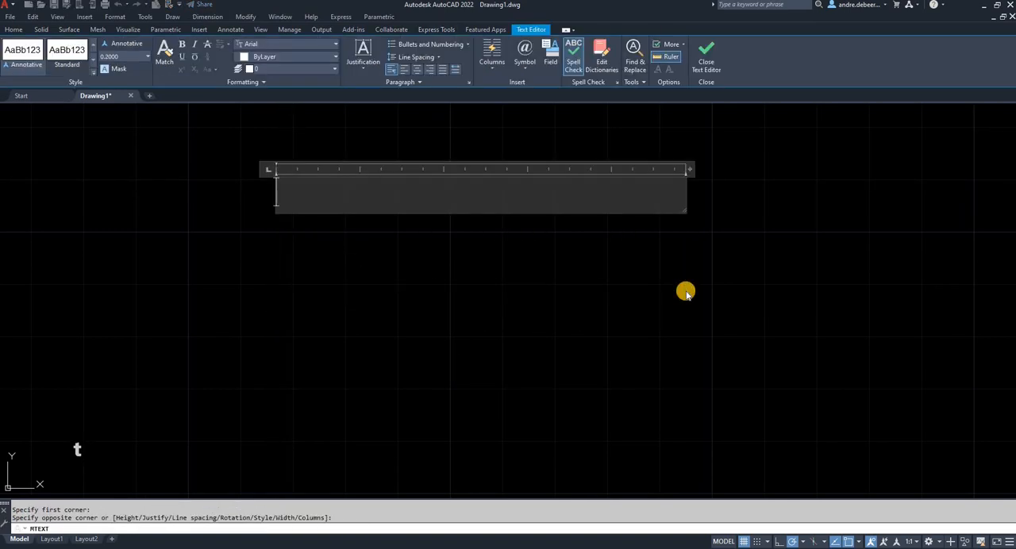
Type the text CAD MACHINE, correcting the misspelled MASHINE to MACHINE
{"action": "type", "text": "CAD MA"}
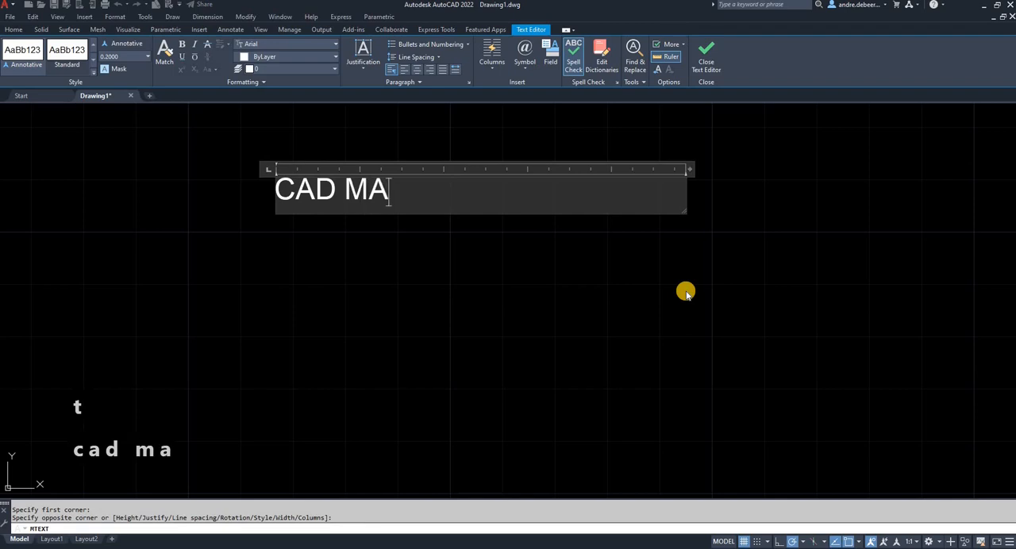
{"action": "type", "text": "SHINE"}
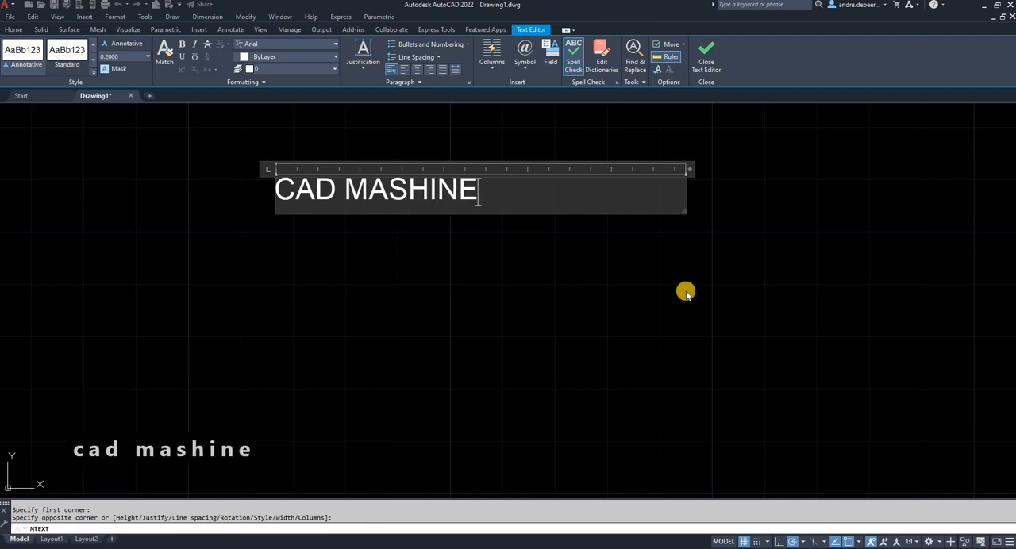
{"action": "key", "text": "backspace"}
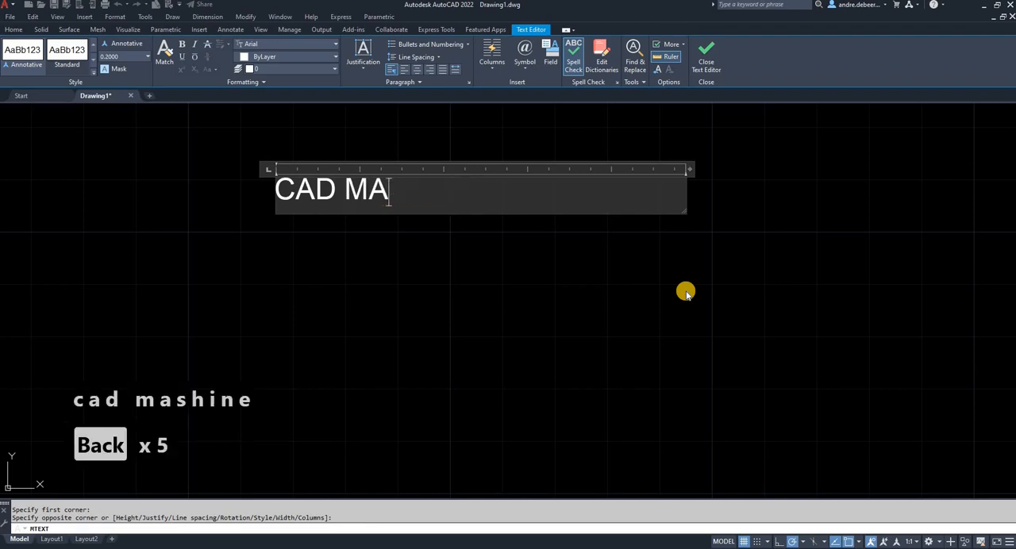
{"action": "type", "text": "CHINE"}
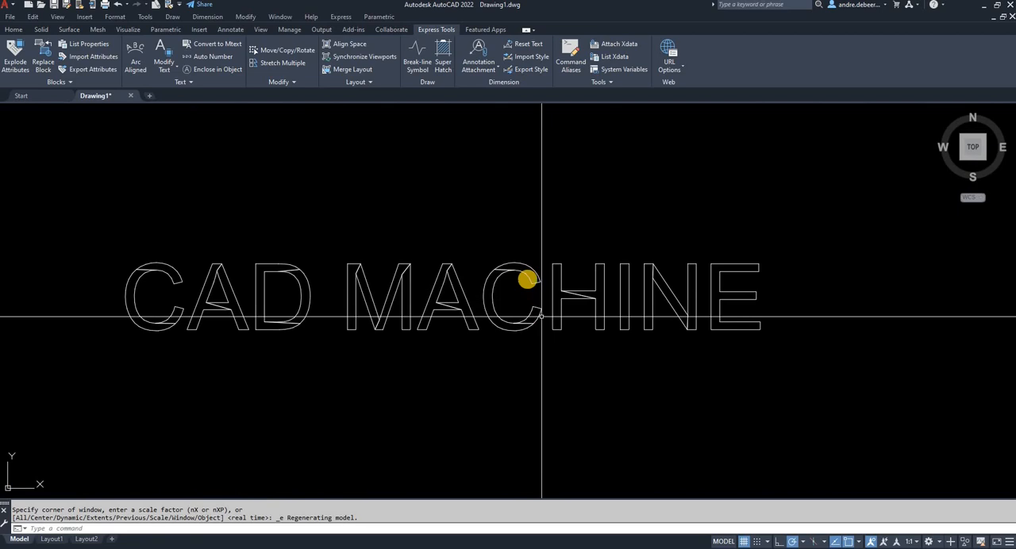
{"action": "mouse_move", "coordinate": [528, 279]}
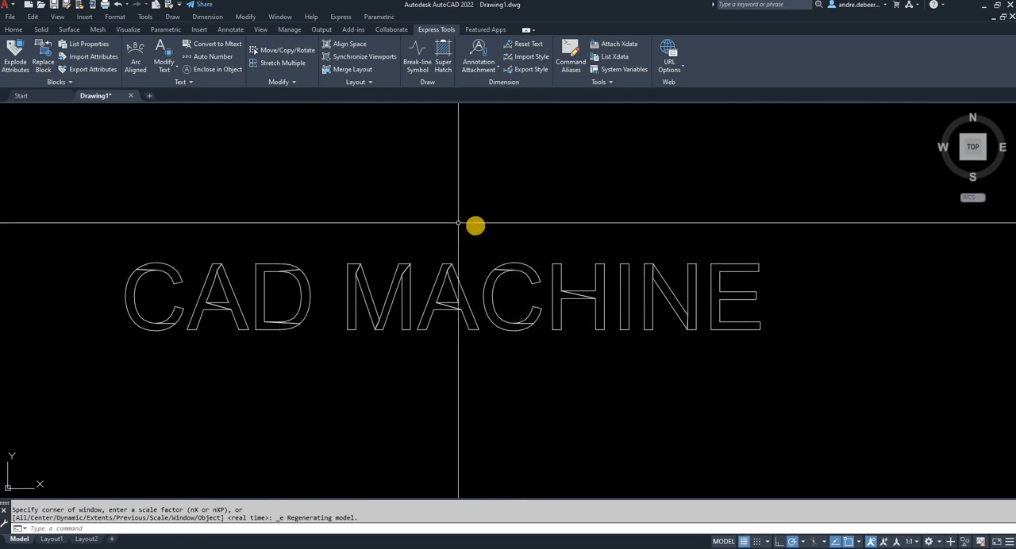
{"action": "mouse_move", "coordinate": [451, 212]}
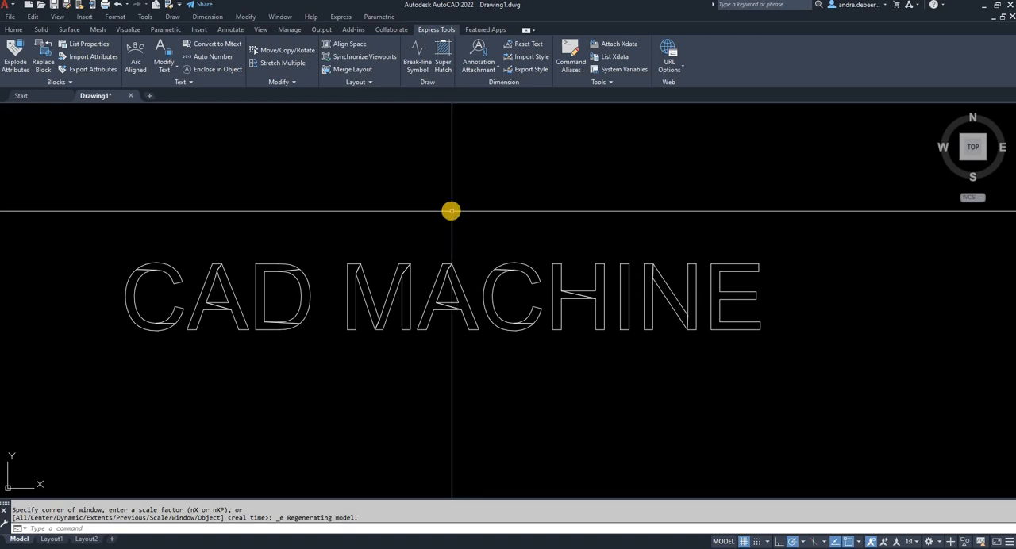
{"action": "mouse_move", "coordinate": [438, 218]}
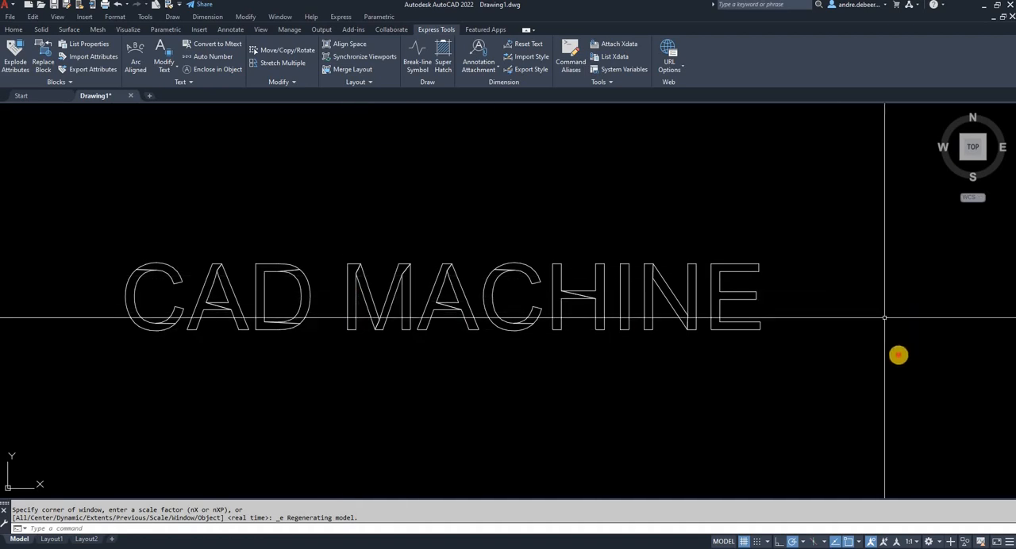
Select the CAD MACHINE letter outlines and explode them into separate pieces
{"action": "left_click_drag", "start_coordinate": [897, 355], "coordinate": [117, 201]}
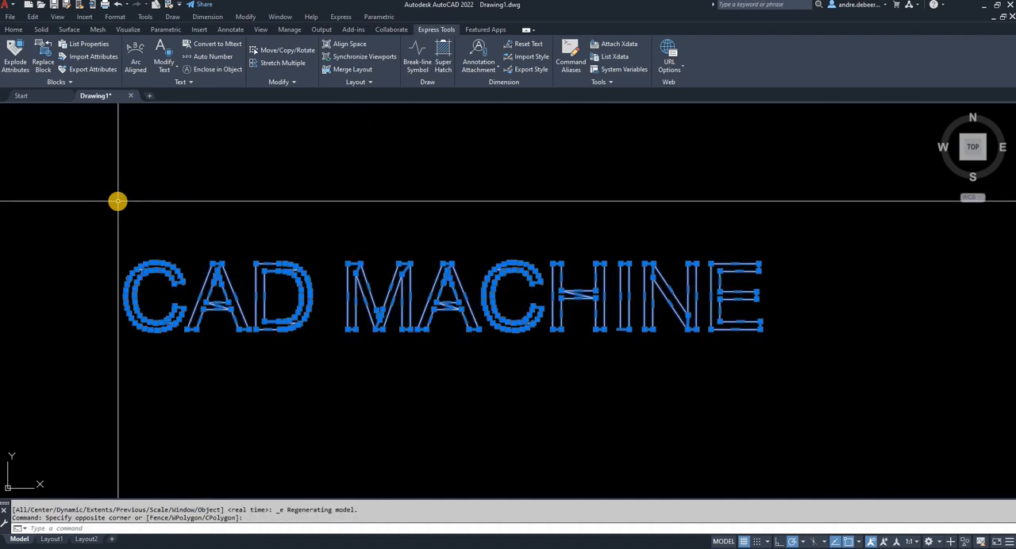
{"action": "key", "text": "Escape"}
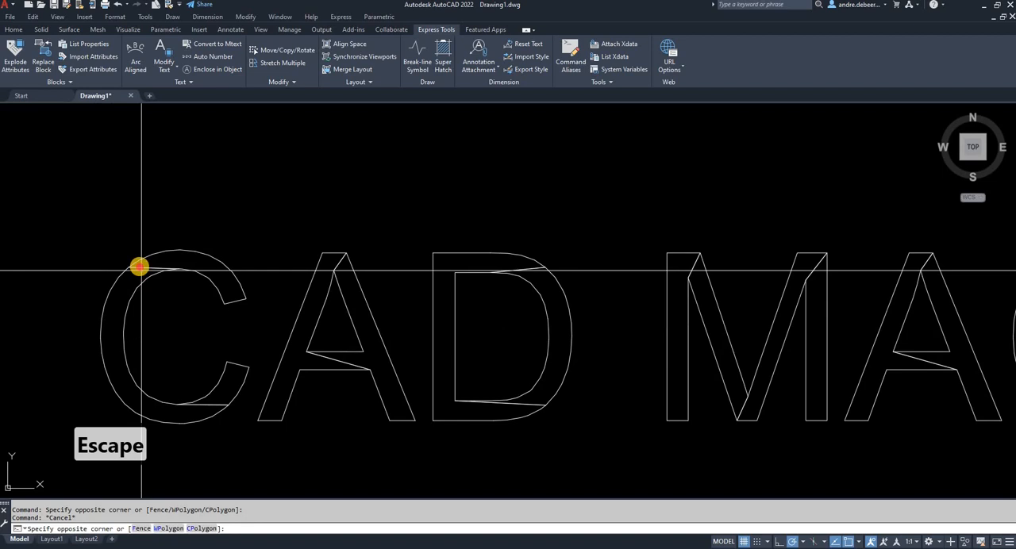
{"action": "left_click", "coordinate": [139, 267]}
{"action": "type", "text": "X"}
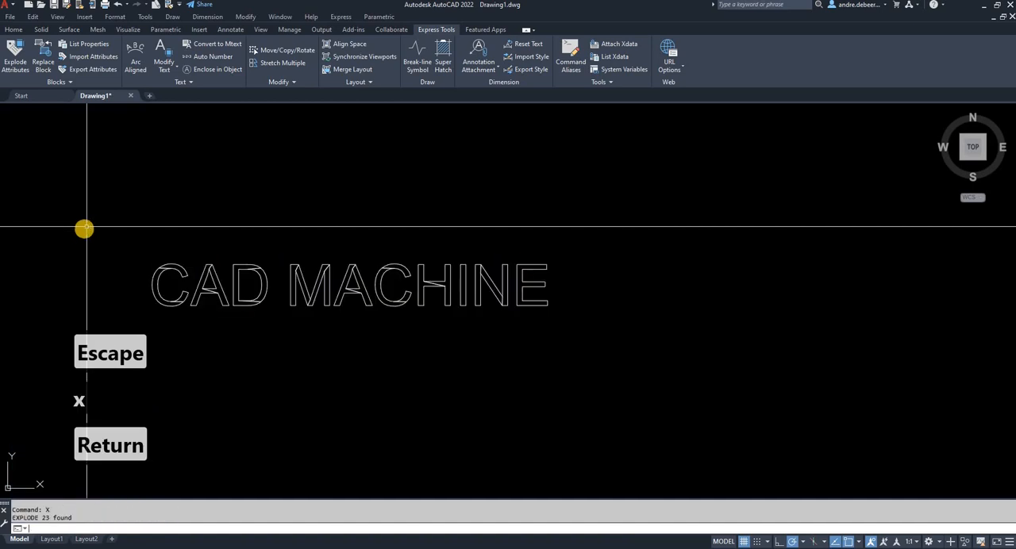
{"action": "scroll", "scroll_direction": "up", "scroll_amount": 3}
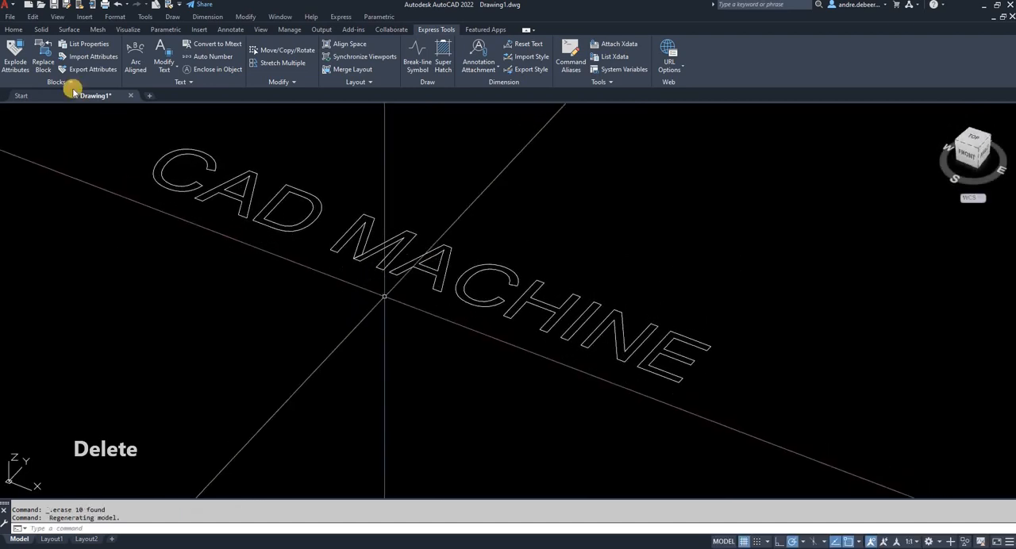
Return to the Home ribbon after removing the stray line segments
{"action": "left_click", "coordinate": [13, 29]}
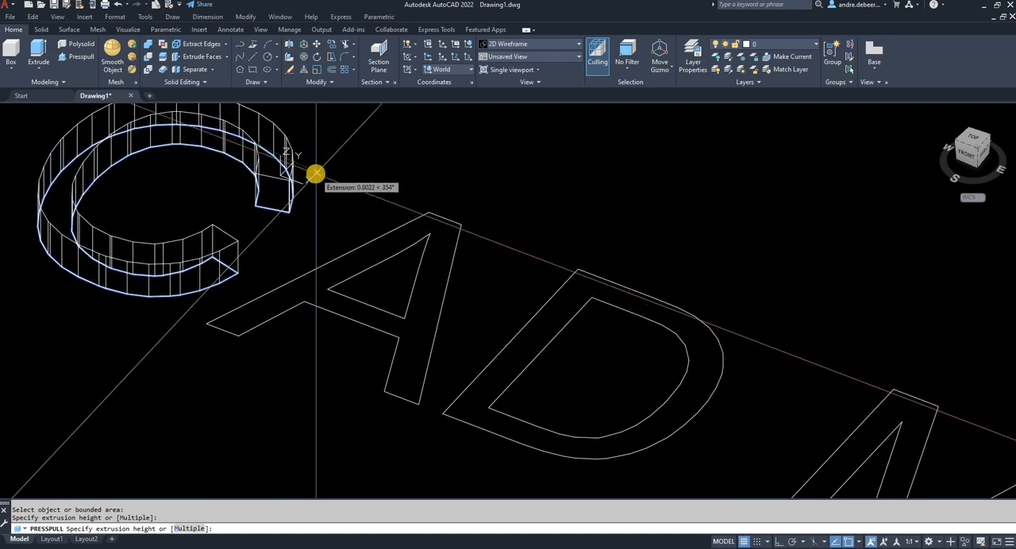
Press-pull the letter C to a 0.001 height, then restart Presspull for the next letter
{"action": "type", "text": "0.001"}
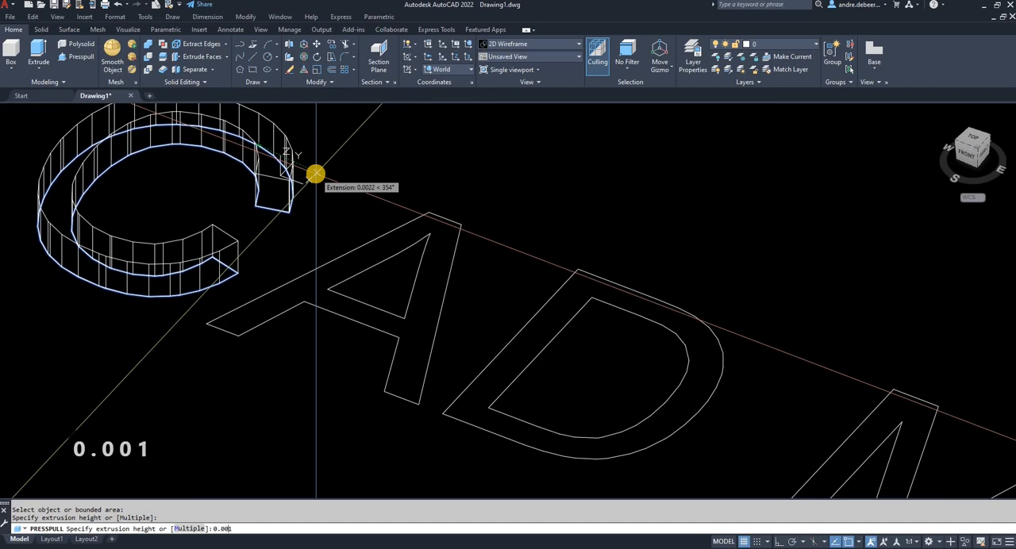
{"action": "key", "text": "Return"}
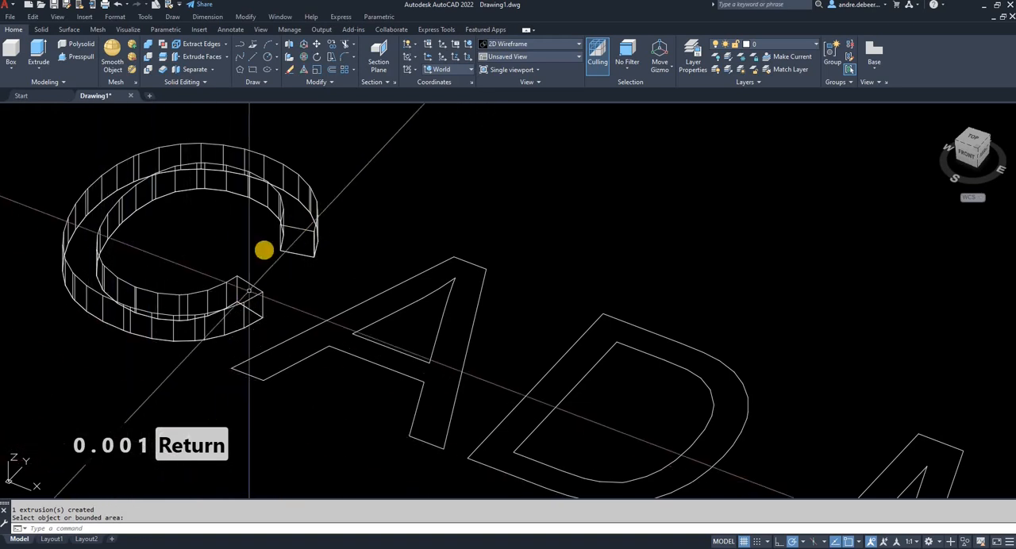
{"action": "key", "text": "Escape"}
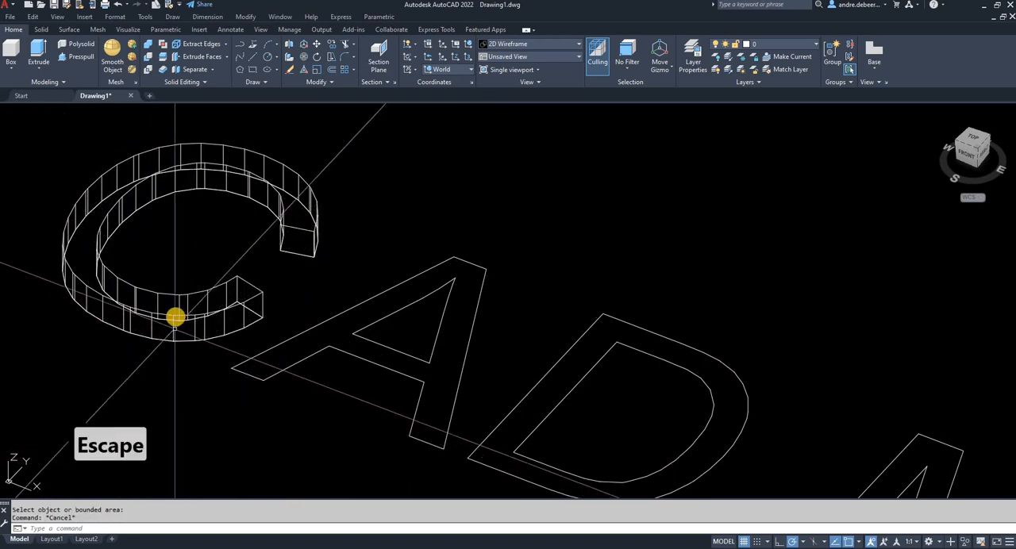
{"action": "mouse_move", "coordinate": [195, 295]}
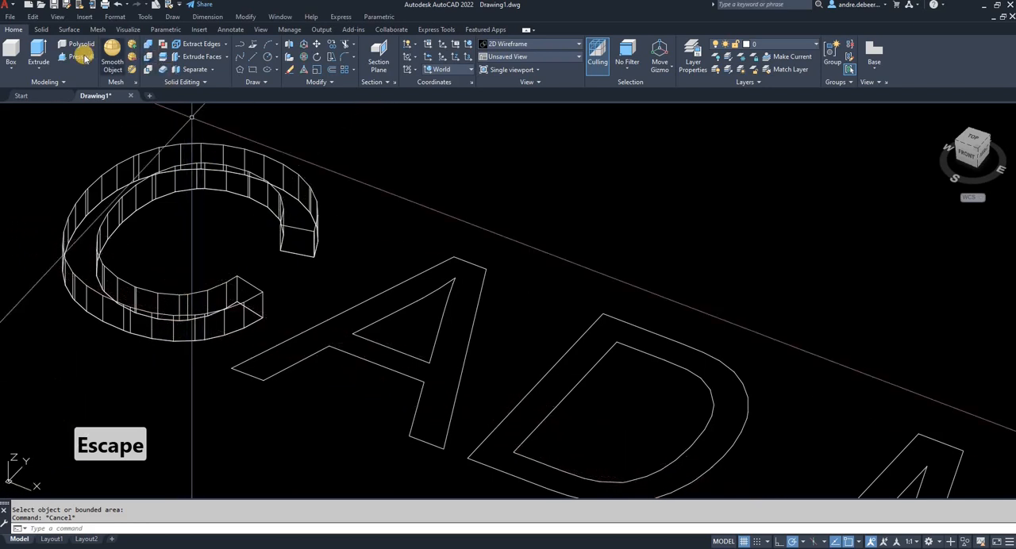
{"action": "left_click", "coordinate": [81, 56]}
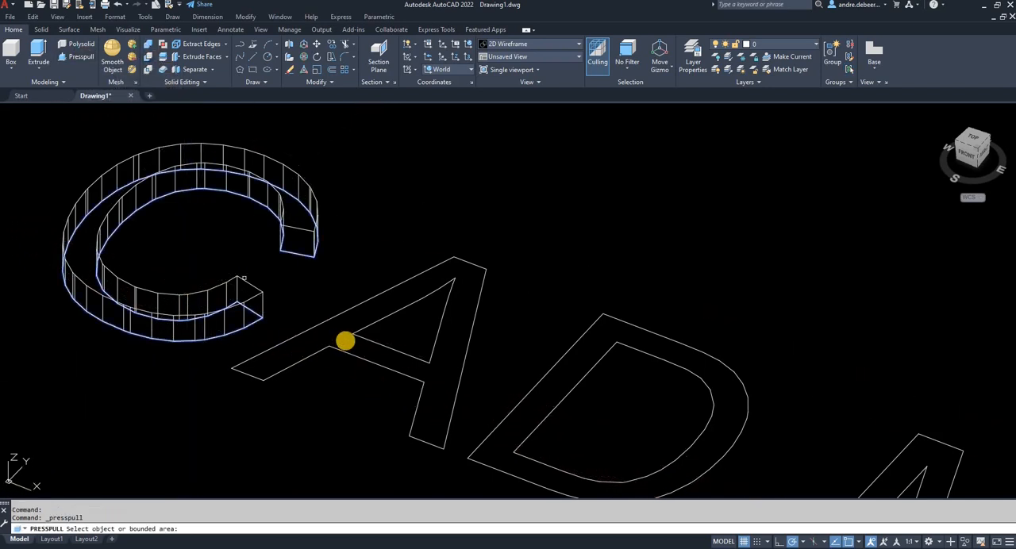
Pick the letter A to raise and cancel an accidental selection
{"action": "left_click", "coordinate": [345, 341]}
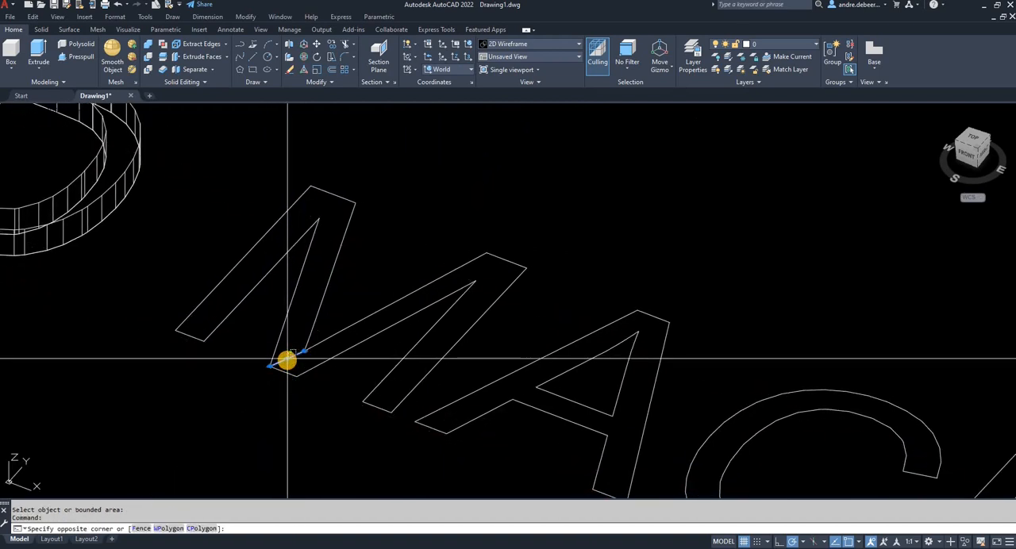
{"action": "key", "text": "Delete"}
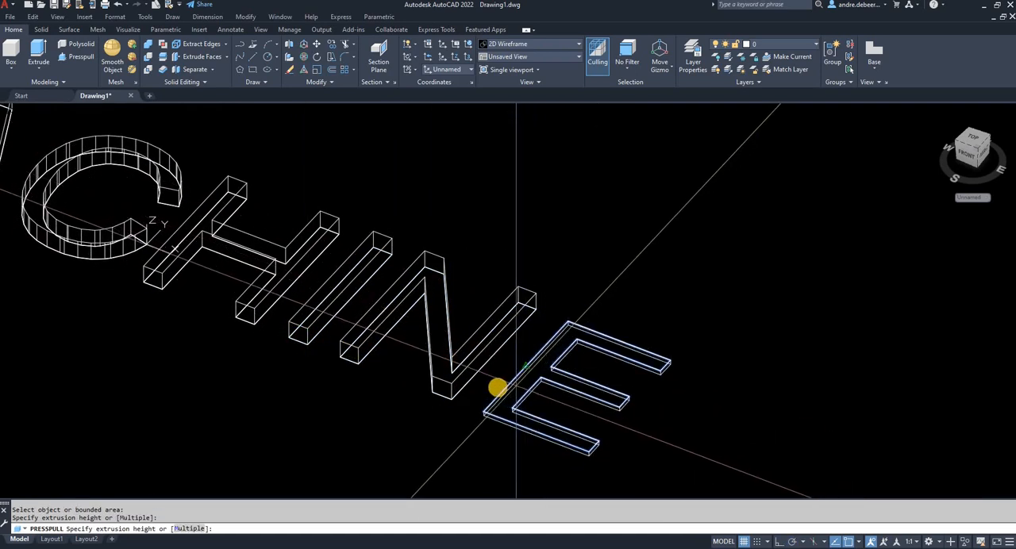
{"action": "mouse_move", "coordinate": [453, 386]}
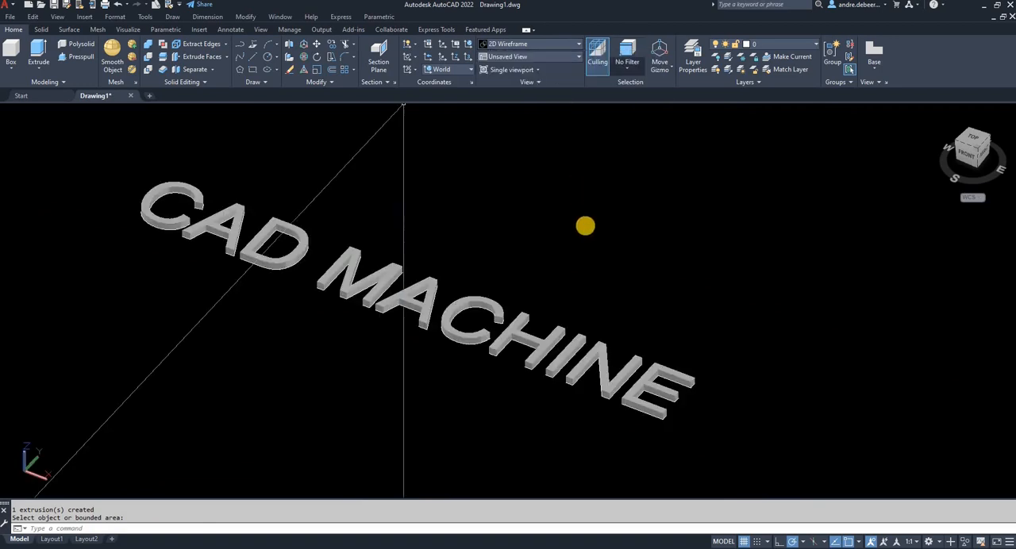
Apply the Realistic visual style and orbit the letters into an angled 3D view
{"action": "left_click", "coordinate": [530, 44]}
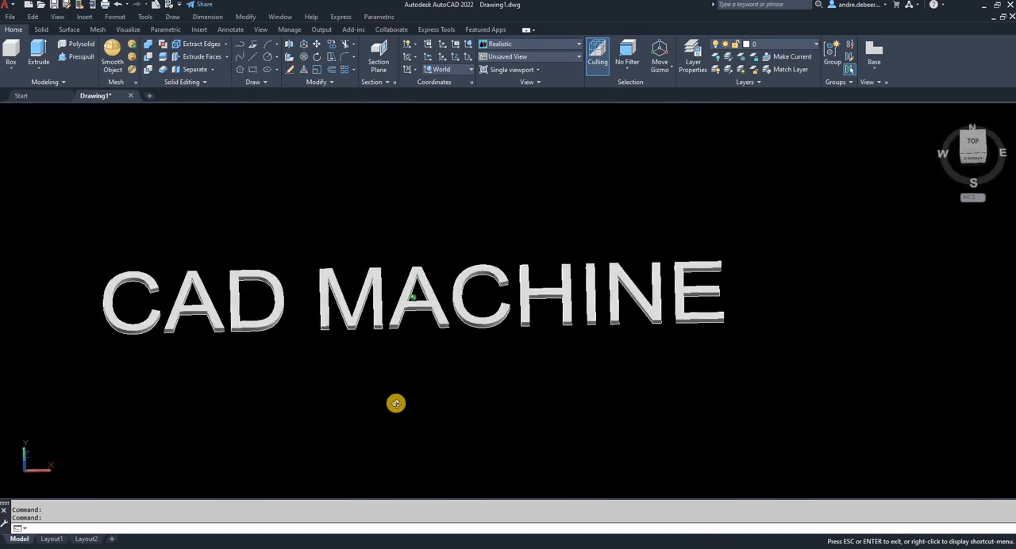
{"action": "left_click_drag", "start_coordinate": [395, 403], "coordinate": [339, 347]}
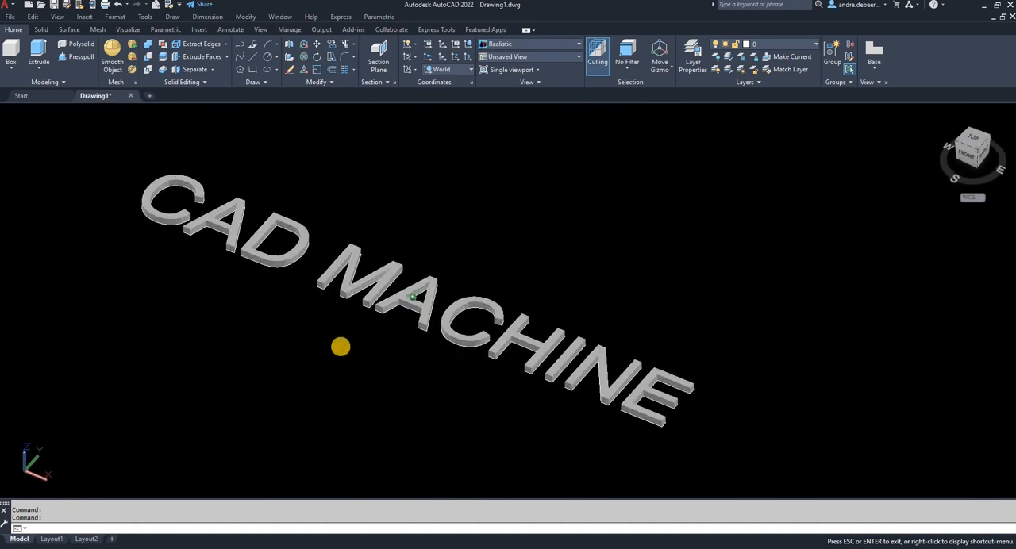